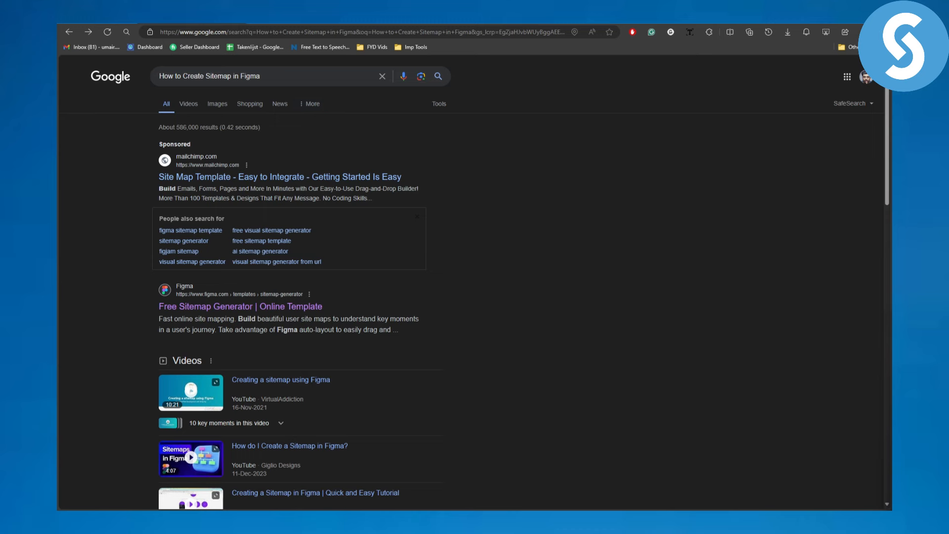
pyautogui.moveTo(813, 338)
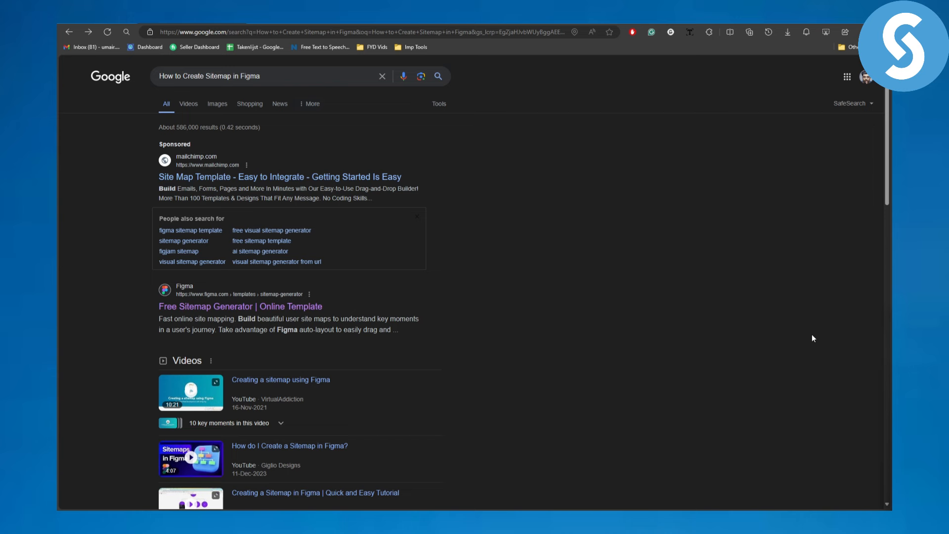
pyautogui.moveTo(582, 245)
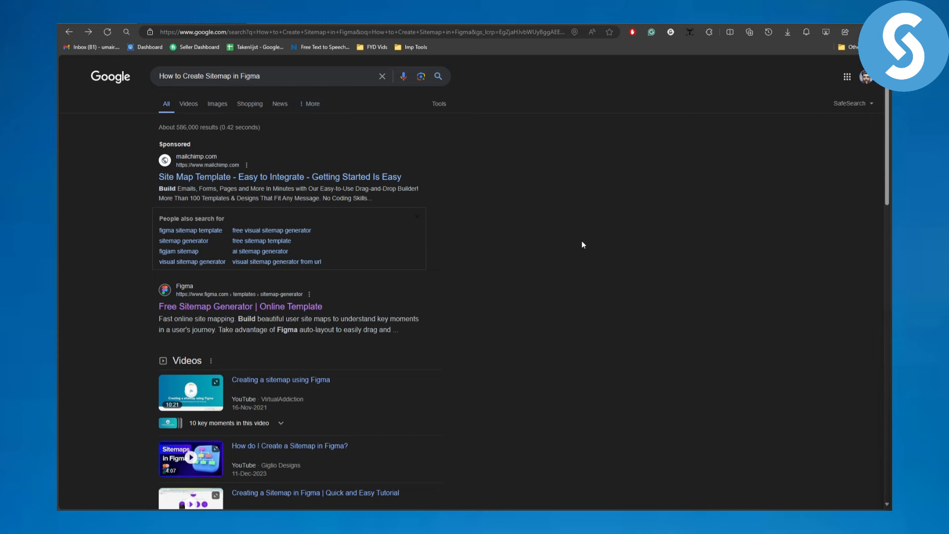
pyautogui.moveTo(247, 312)
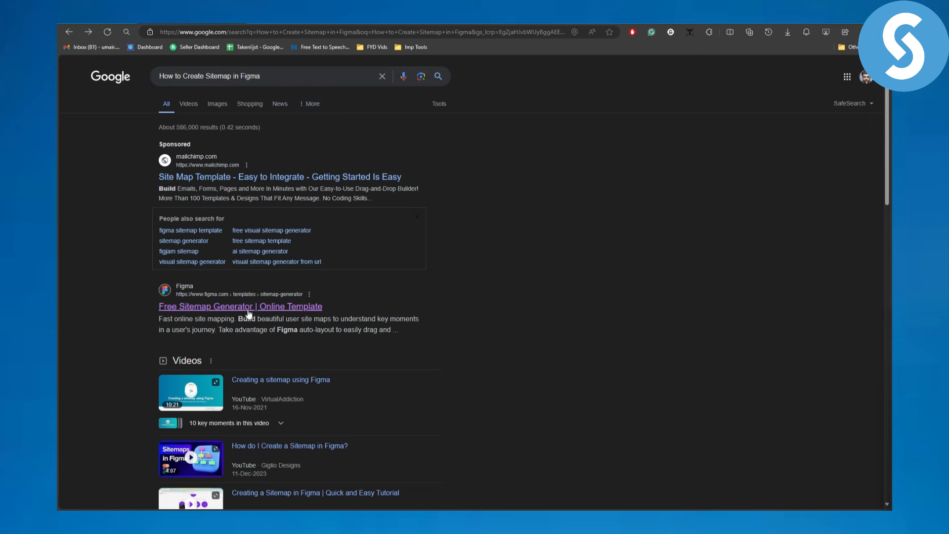
# Step: Open the Figma Free Sitemap Generator result and skim its site mapping, sharing and complex-project sections
pyautogui.scroll(-3)
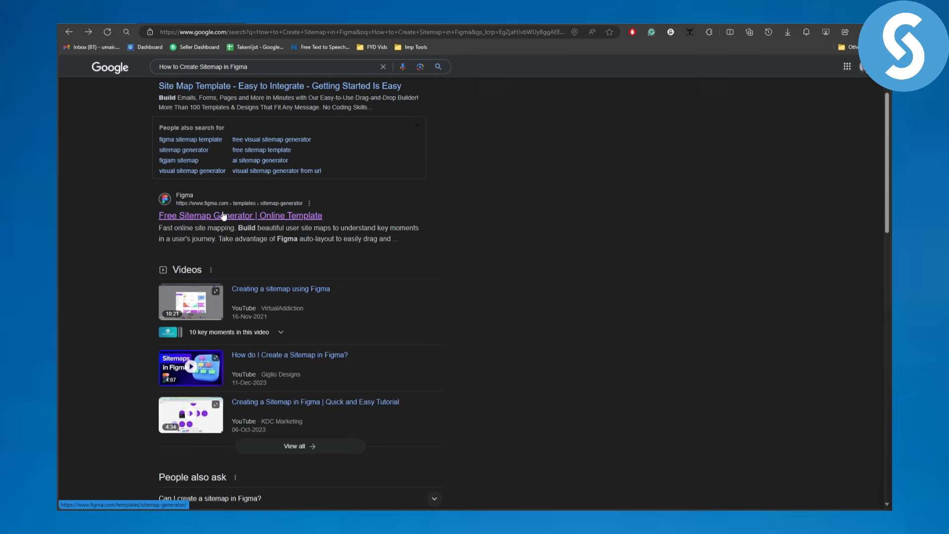
pyautogui.click(240, 216)
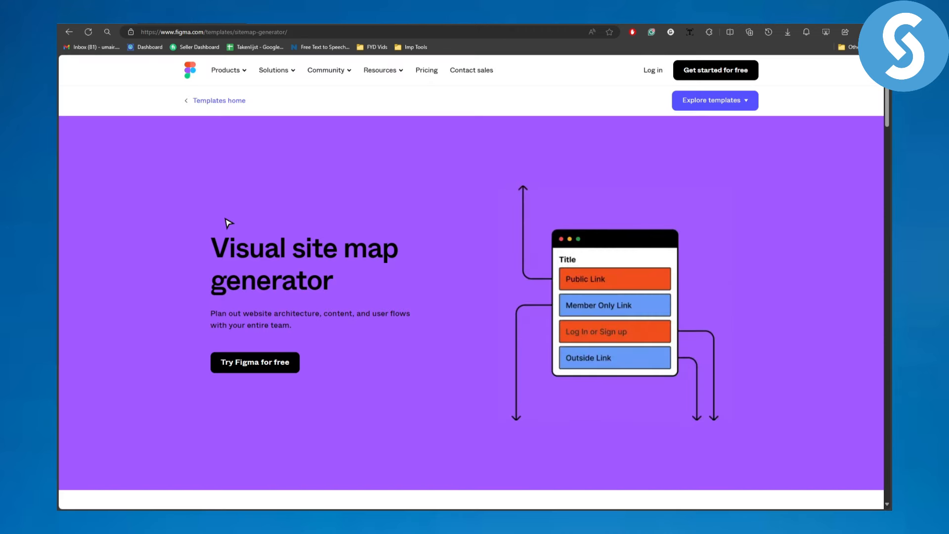
pyautogui.scroll(-3)
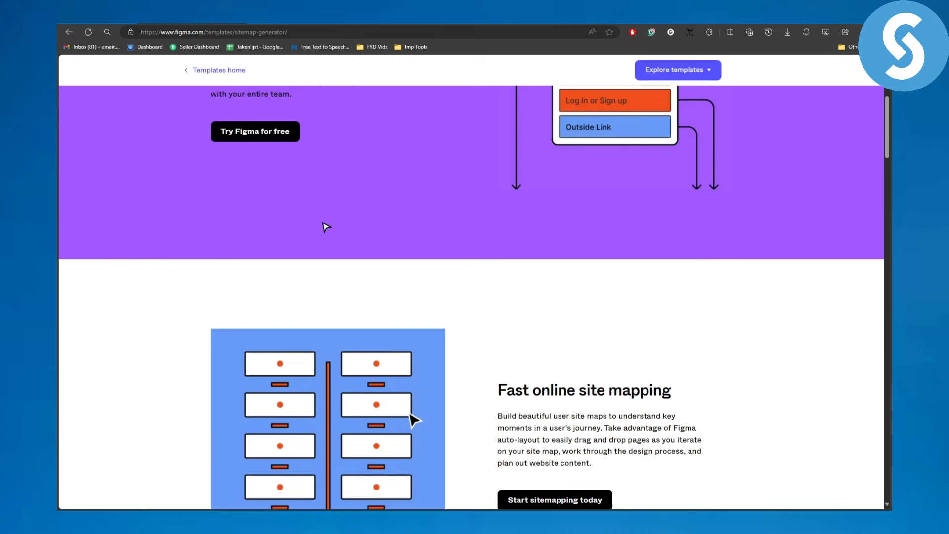
pyautogui.scroll(-3)
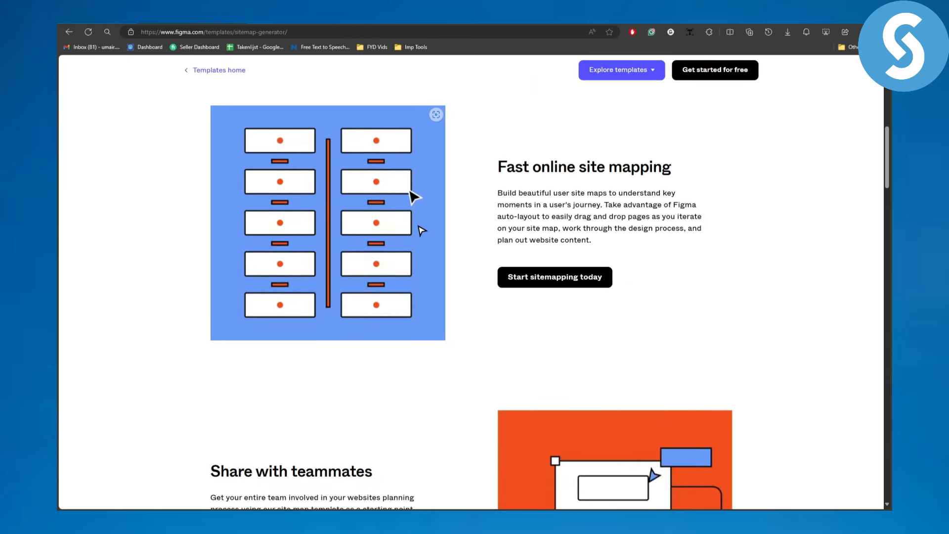
pyautogui.moveTo(543, 187)
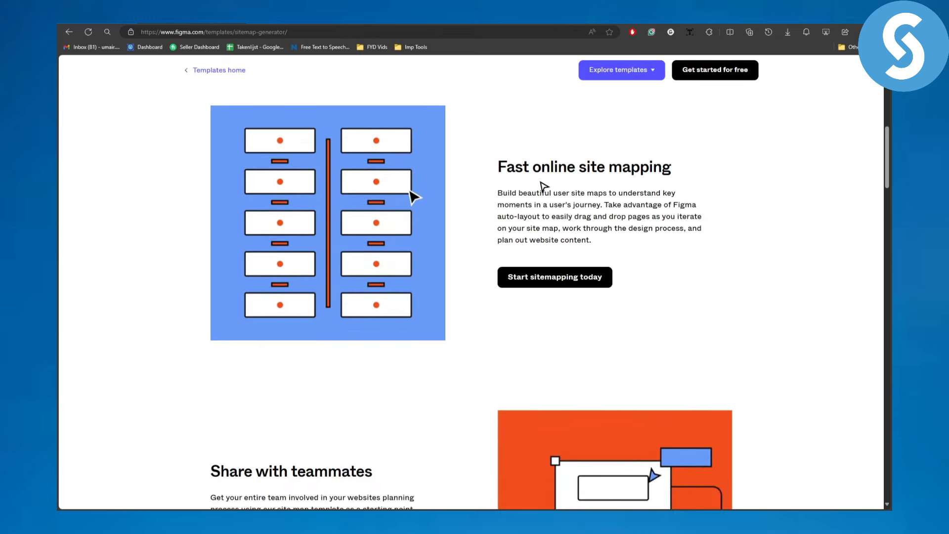
pyautogui.moveTo(581, 205)
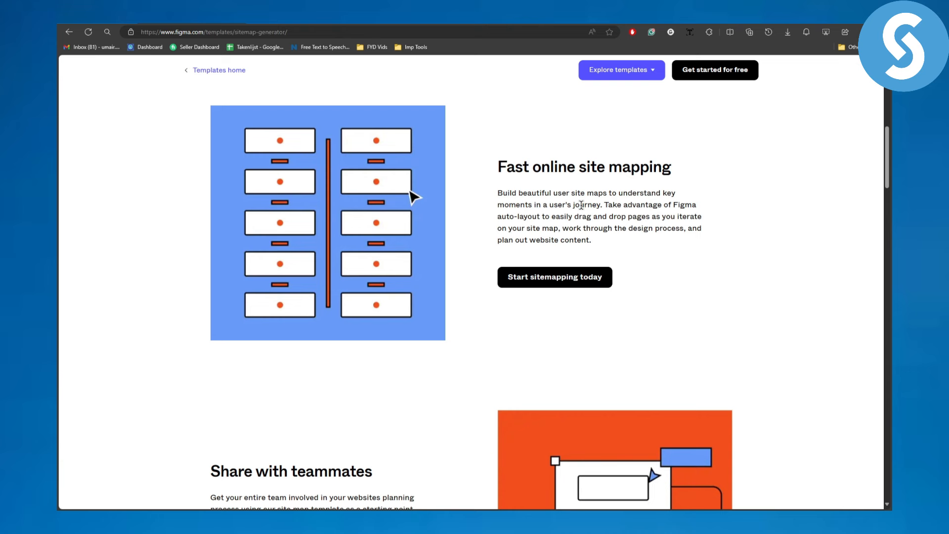
pyautogui.moveTo(625, 198)
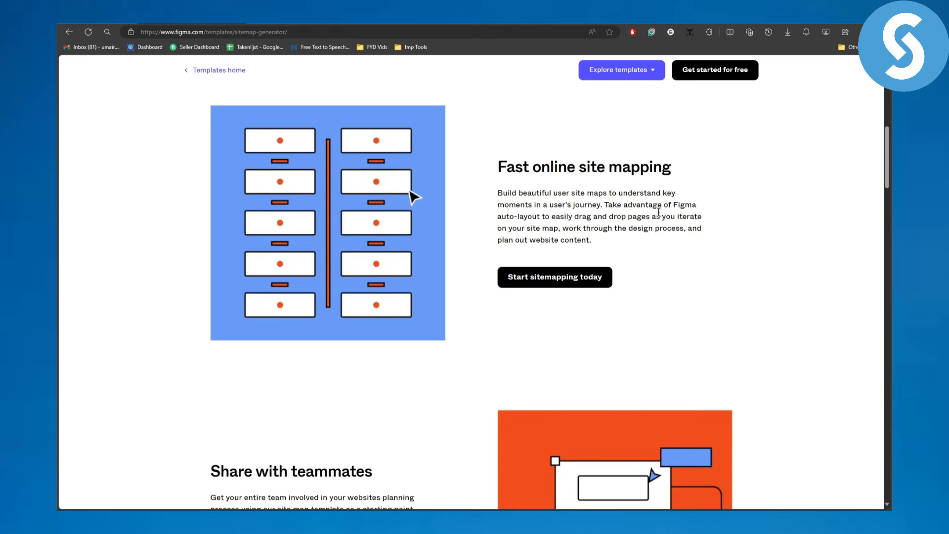
pyautogui.moveTo(600, 226)
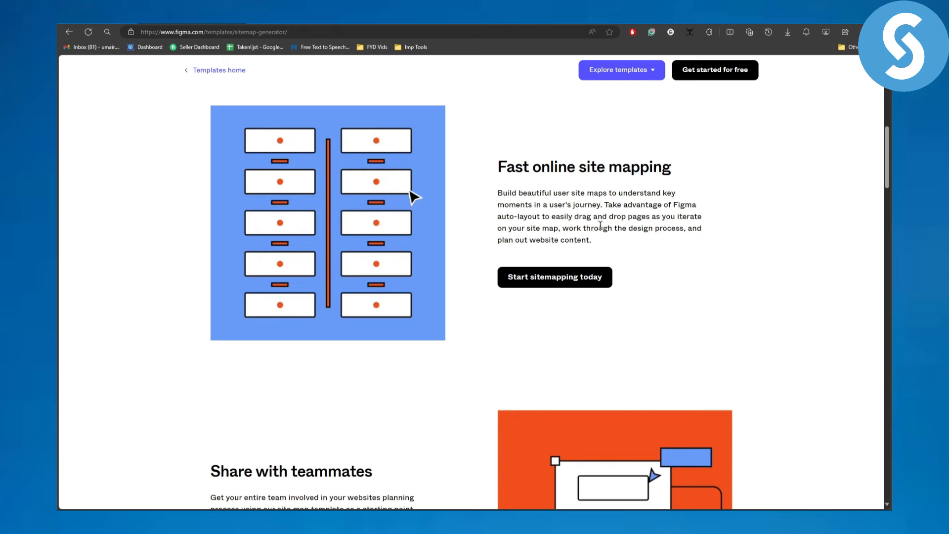
pyautogui.moveTo(691, 219)
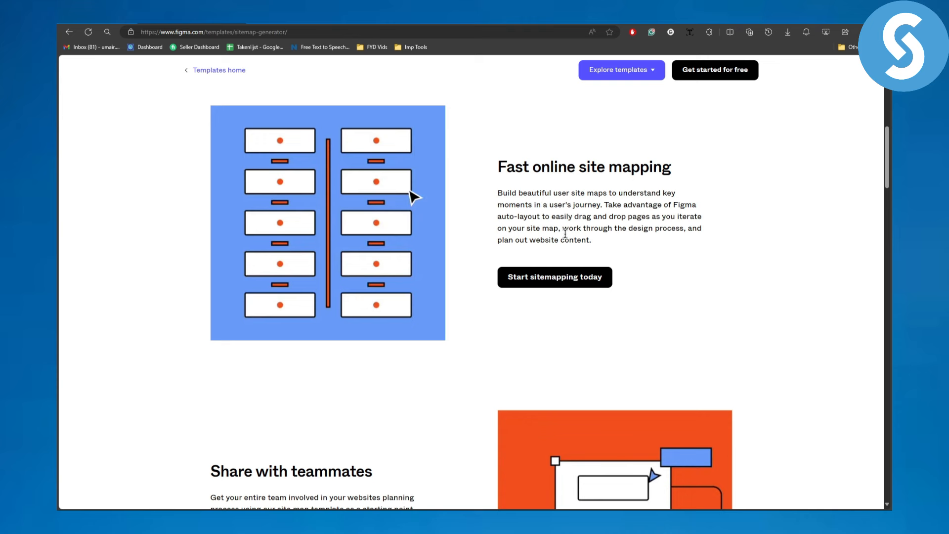
pyautogui.moveTo(691, 240)
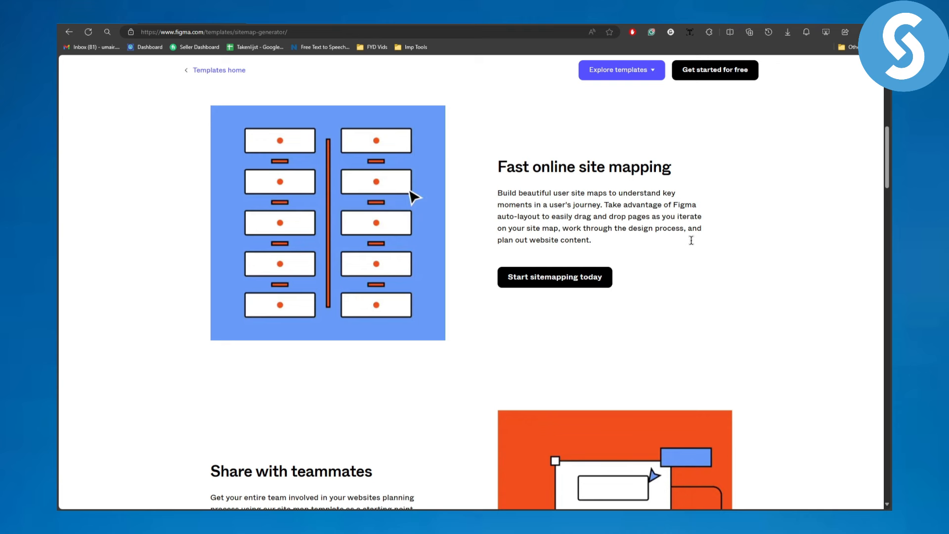
pyautogui.moveTo(563, 256)
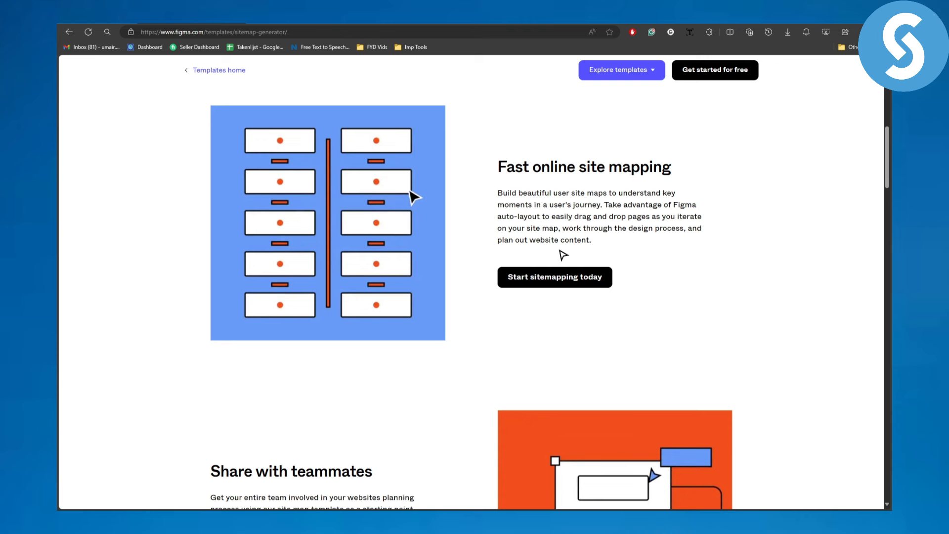
pyautogui.scroll(-3)
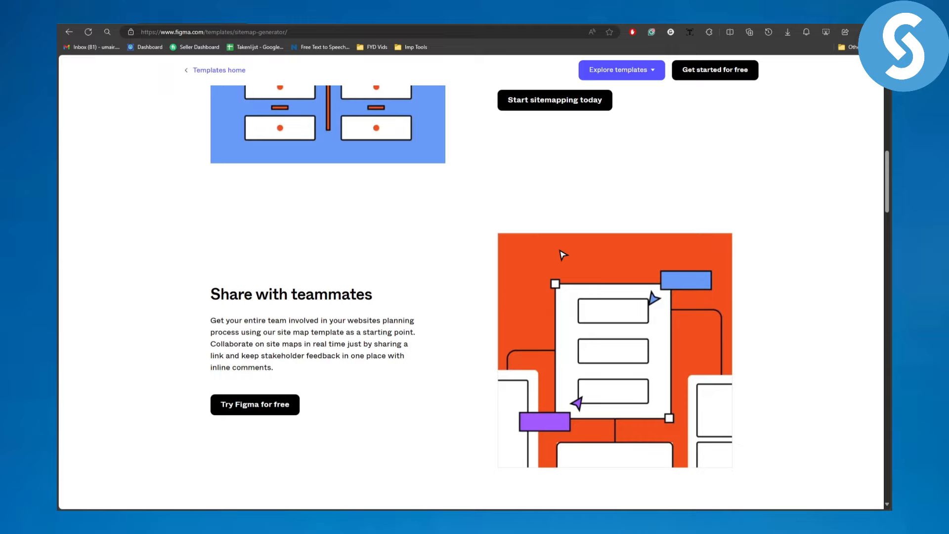
pyautogui.scroll(3)
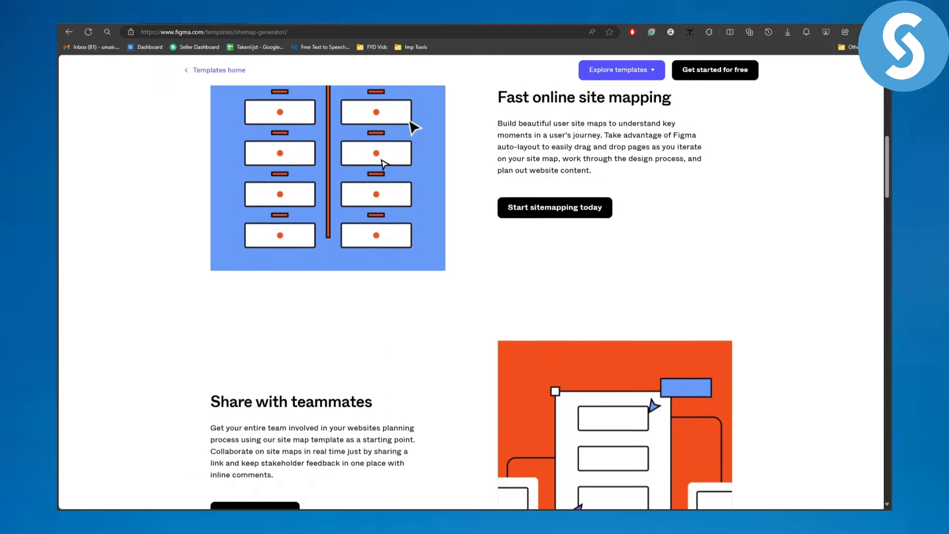
pyautogui.scroll(-3)
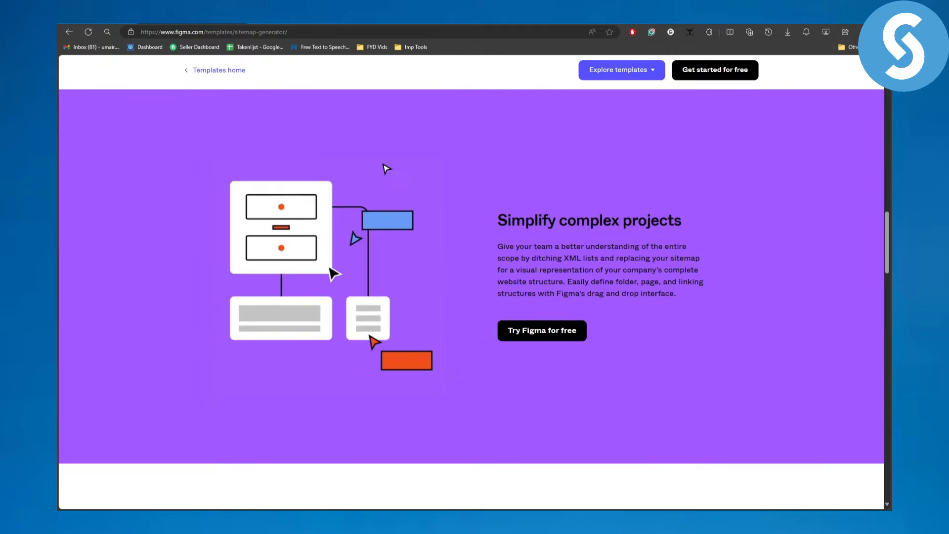
pyautogui.scroll(3)
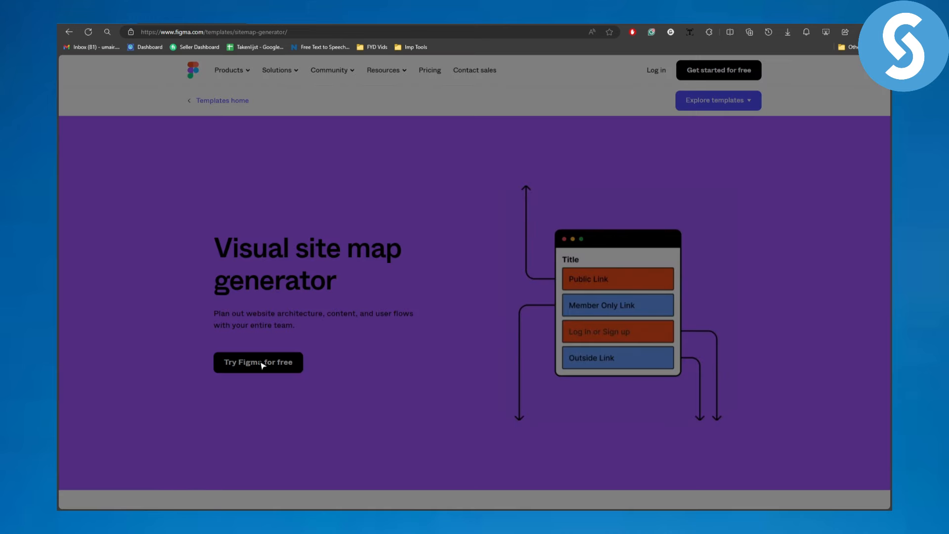
# Step: Dismiss the 'Try Figma for free' sign-up prompt and expand the Explore templates categories menu
pyautogui.click(257, 362)
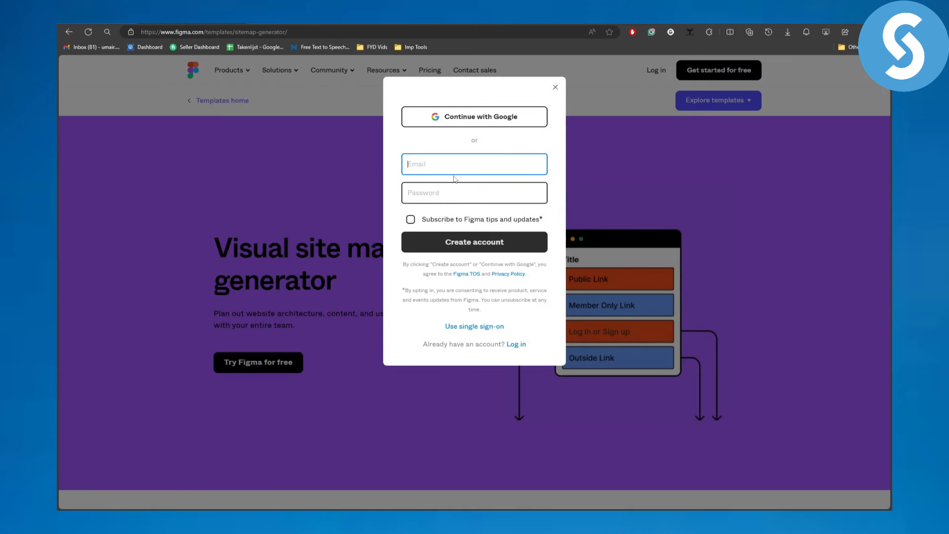
pyautogui.click(554, 87)
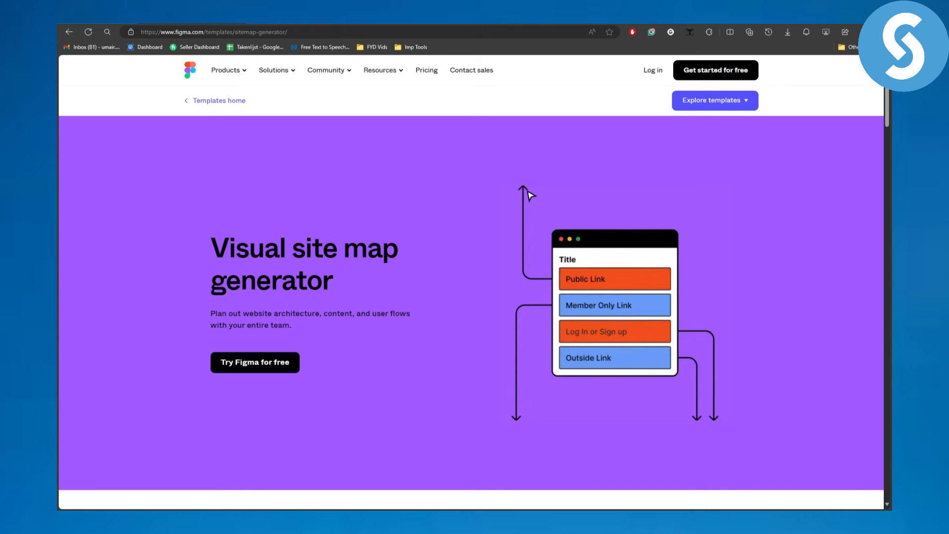
pyautogui.moveTo(769, 101)
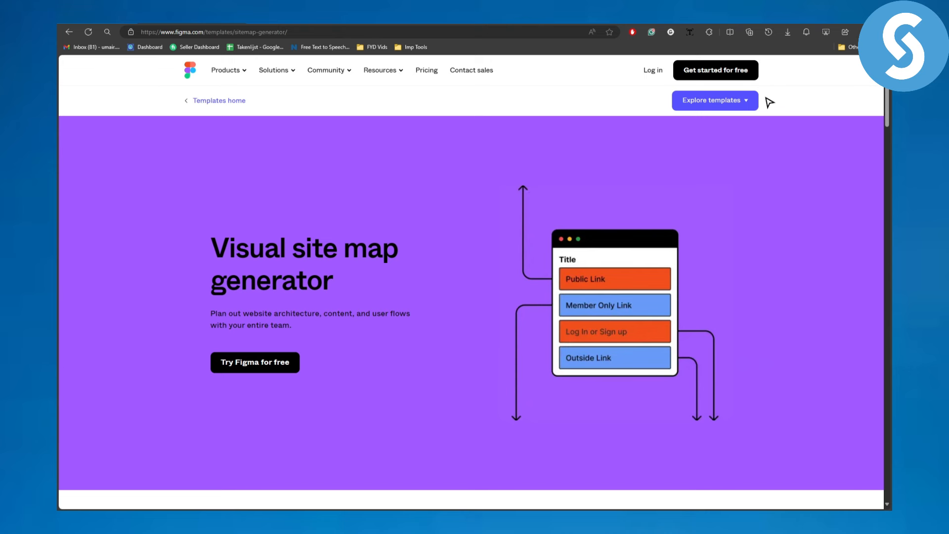
pyautogui.click(714, 100)
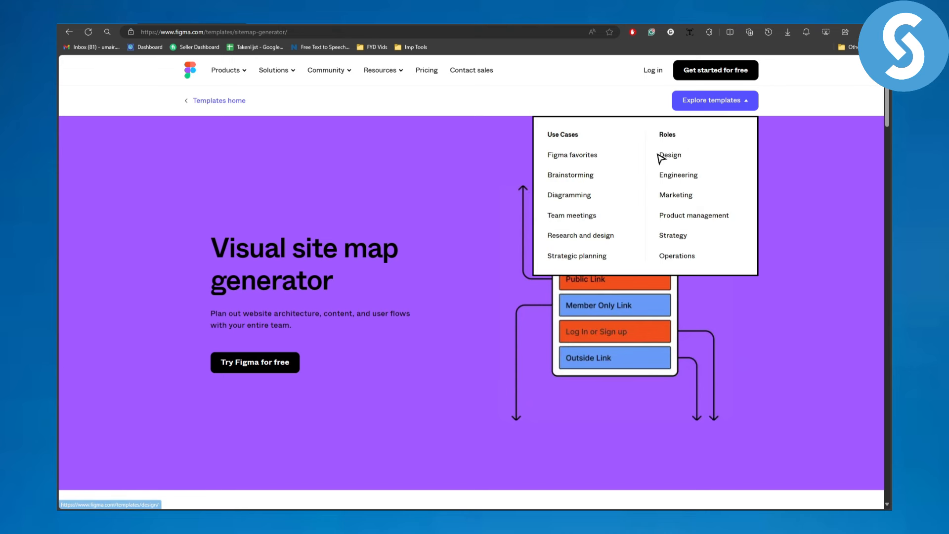
pyautogui.moveTo(637, 106)
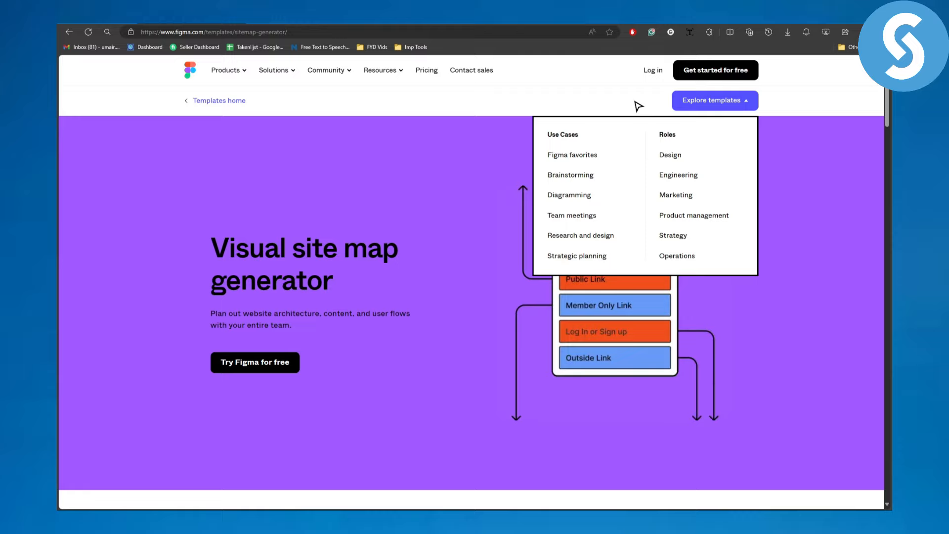
# Step: Close the templates menu, scroll down to the related templates, then scroll back up
pyautogui.scroll(-3)
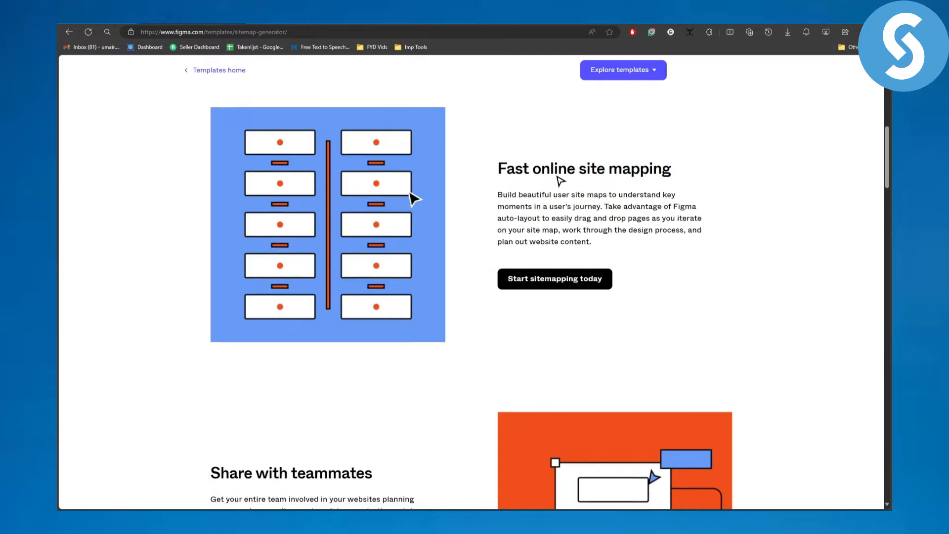
pyautogui.scroll(-3)
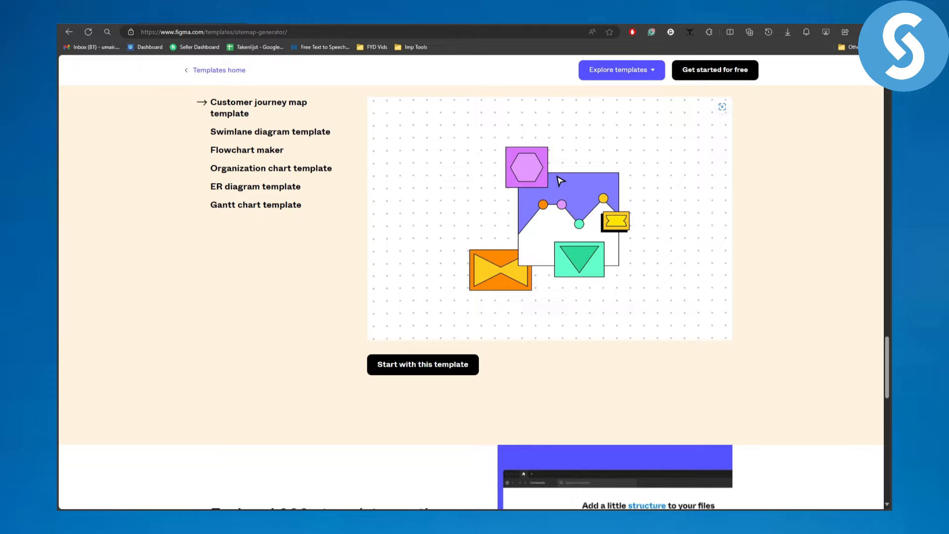
pyautogui.scroll(-3)
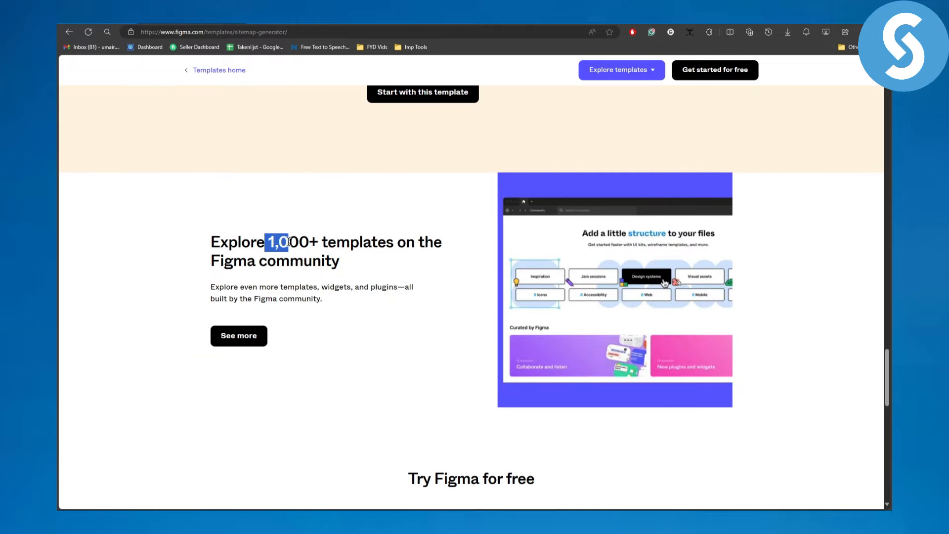
pyautogui.scroll(-3)
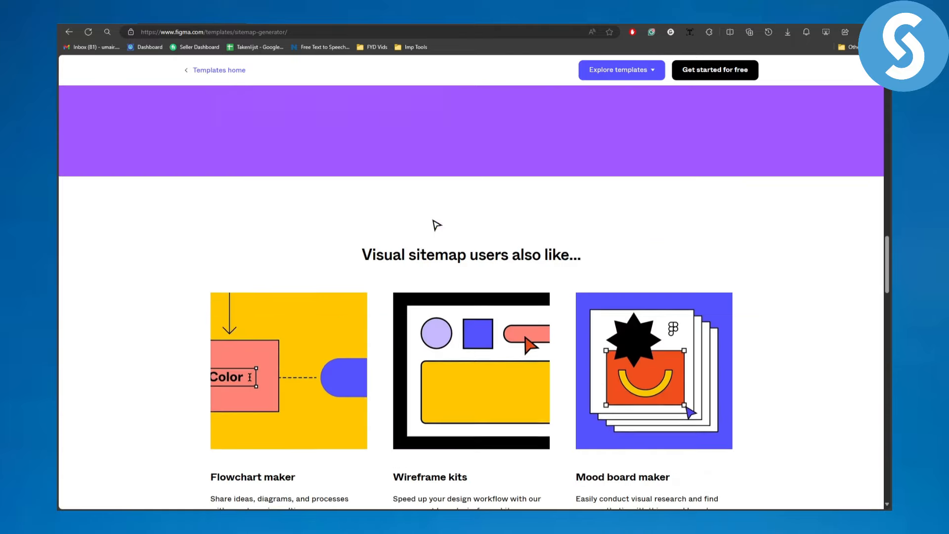
pyautogui.scroll(3)
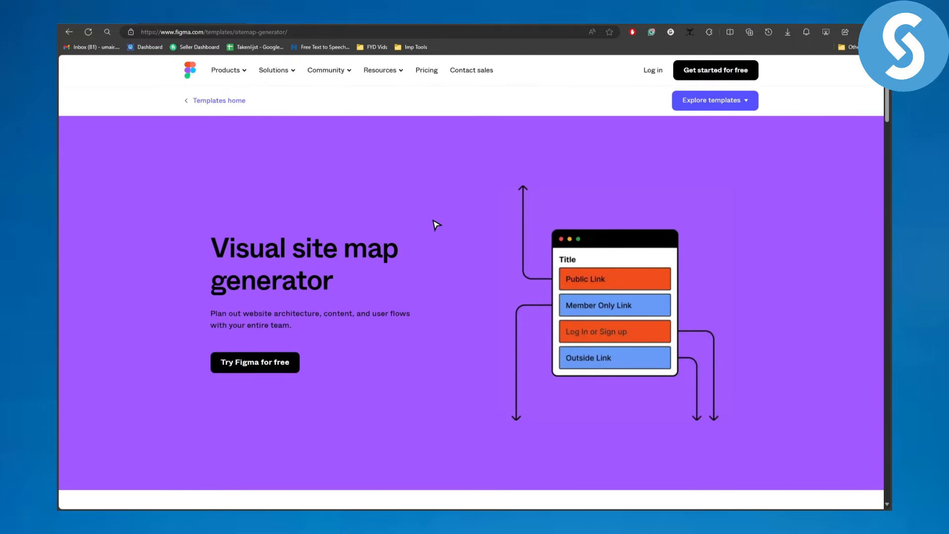